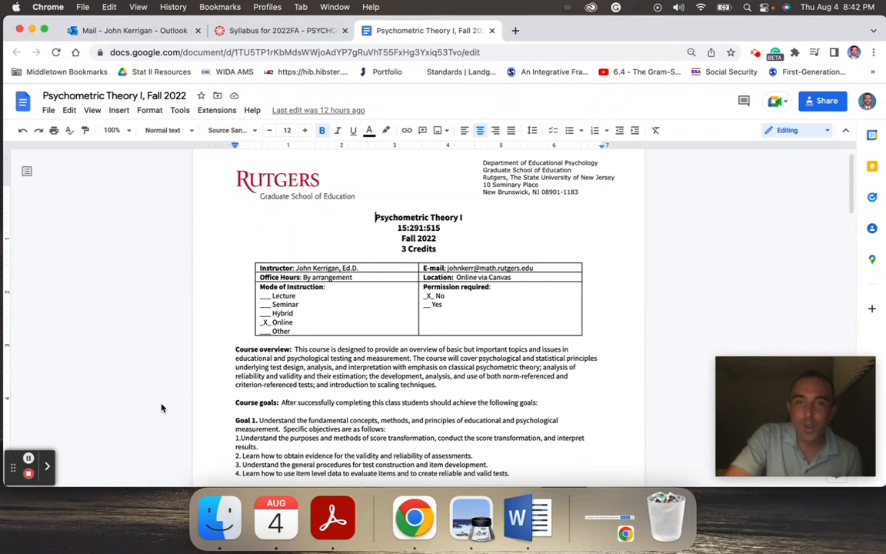
pyautogui.scroll(-3)
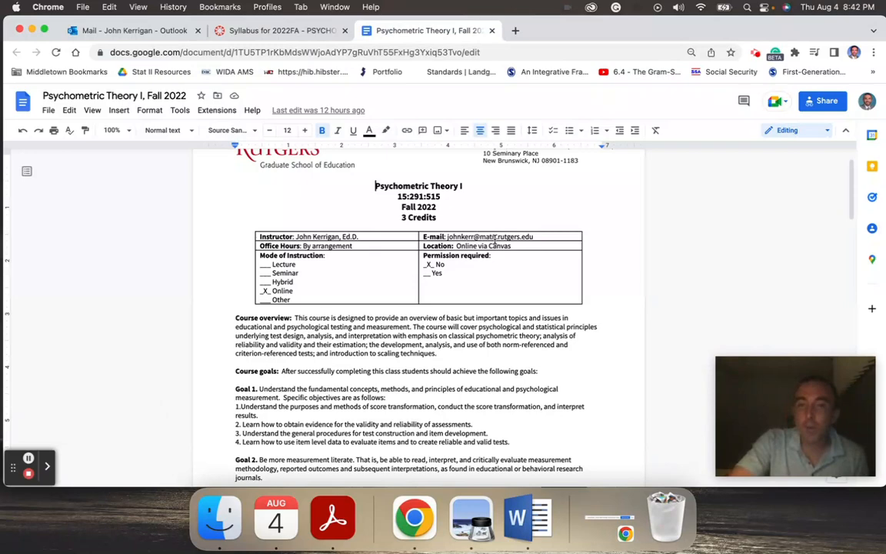
pyautogui.scroll(-3)
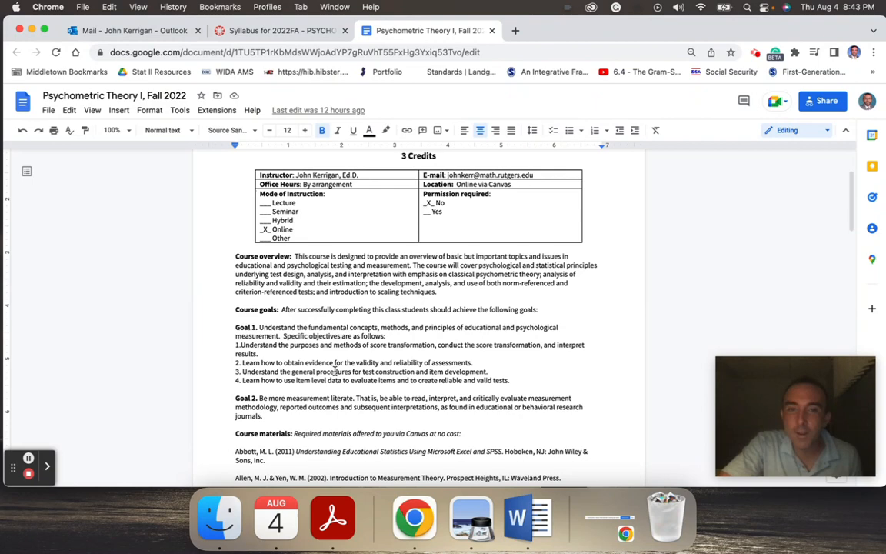
pyautogui.scroll(-3)
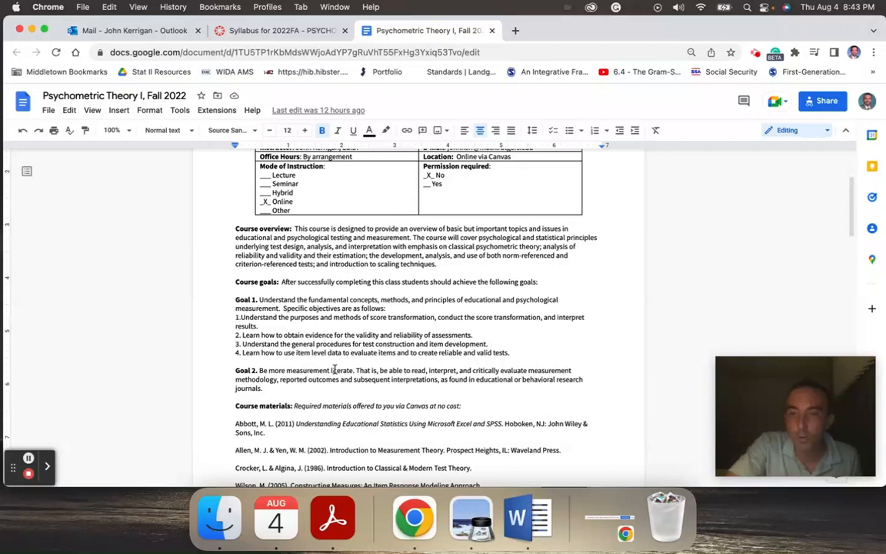
pyautogui.scroll(-3)
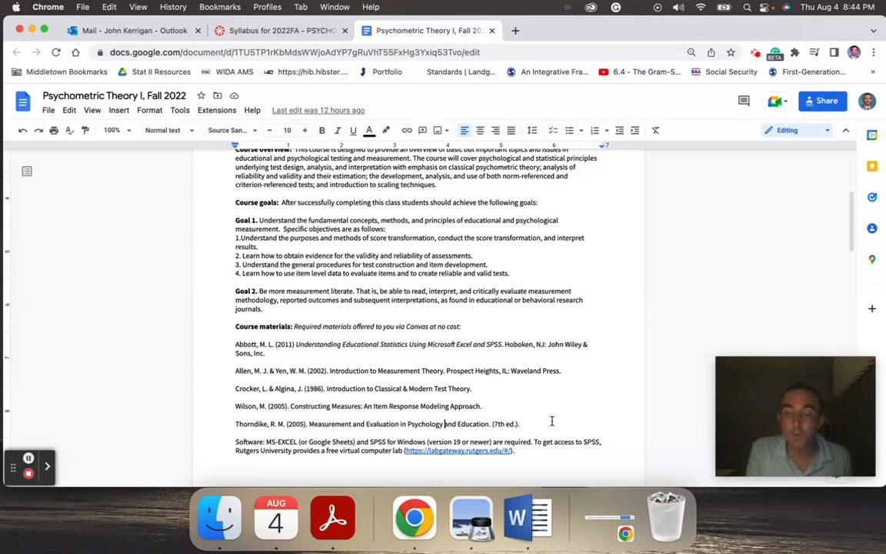
pyautogui.scroll(-3)
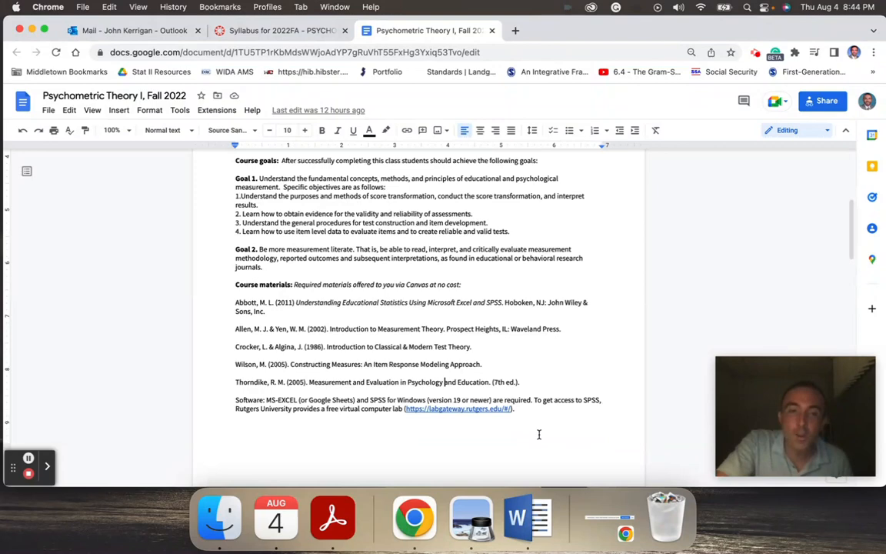
pyautogui.scroll(-3)
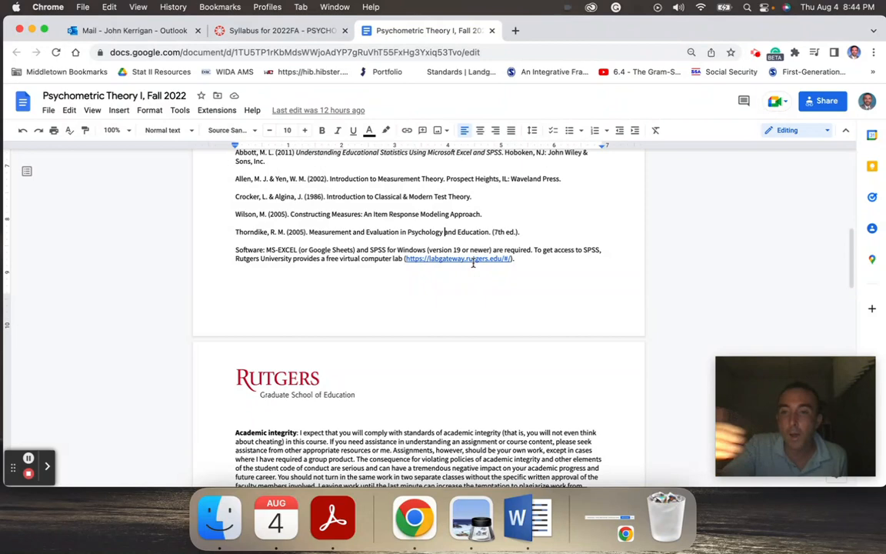
pyautogui.scroll(-3)
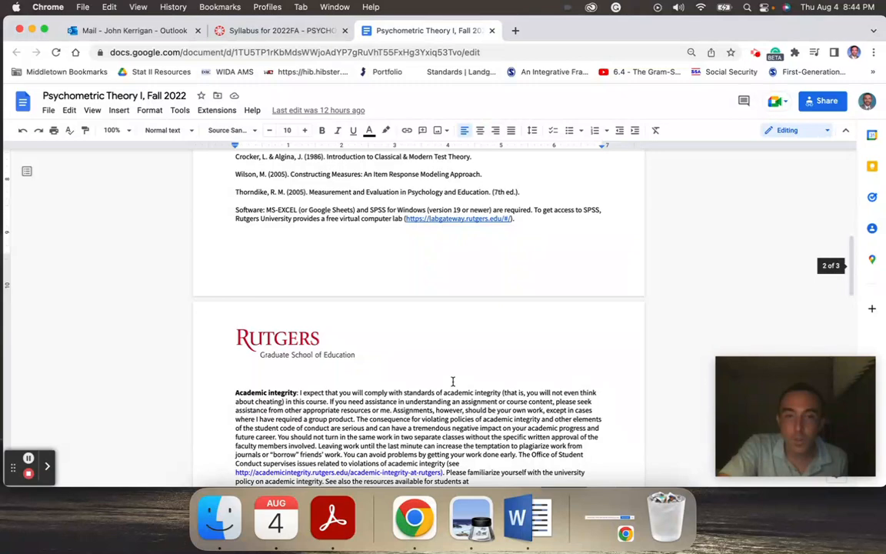
pyautogui.scroll(-3)
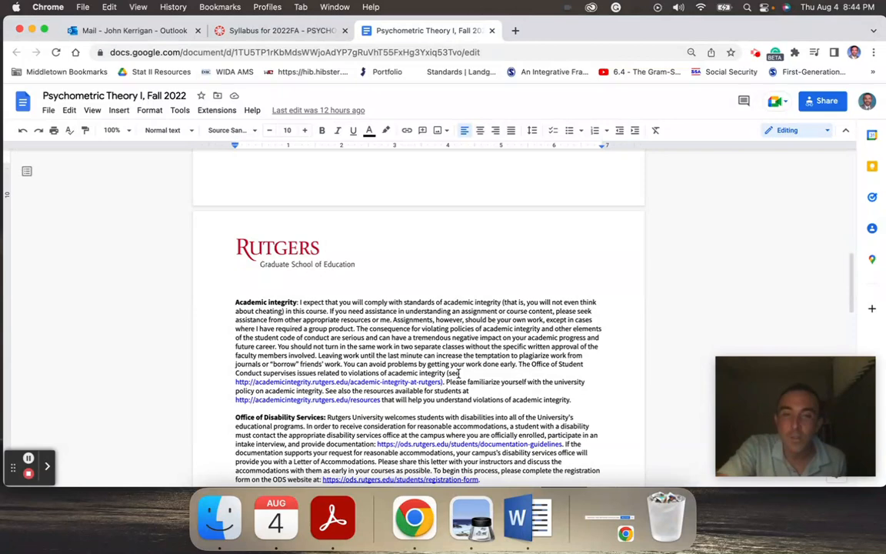
pyautogui.scroll(-3)
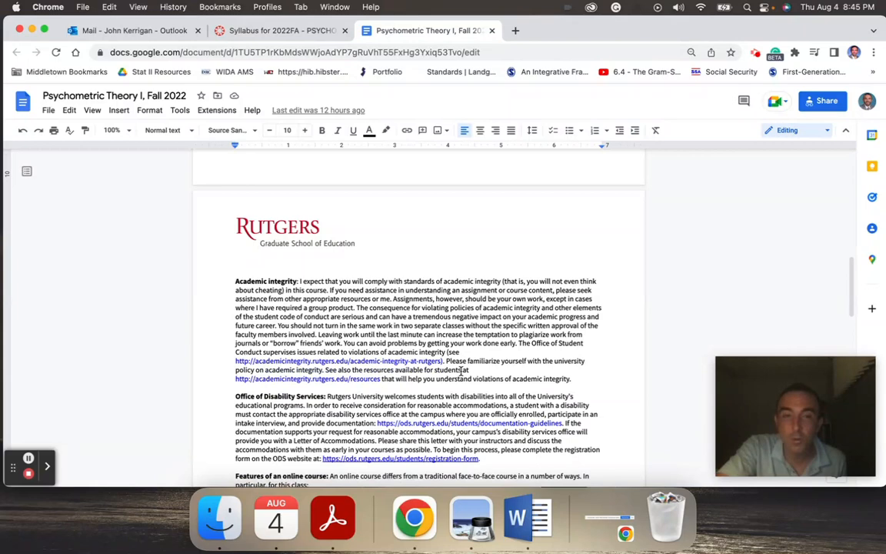
pyautogui.scroll(-3)
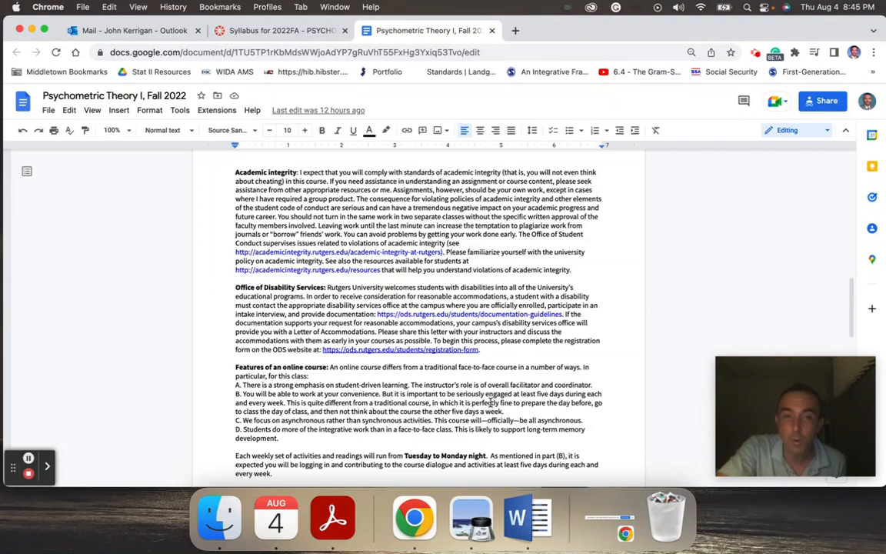
pyautogui.scroll(-3)
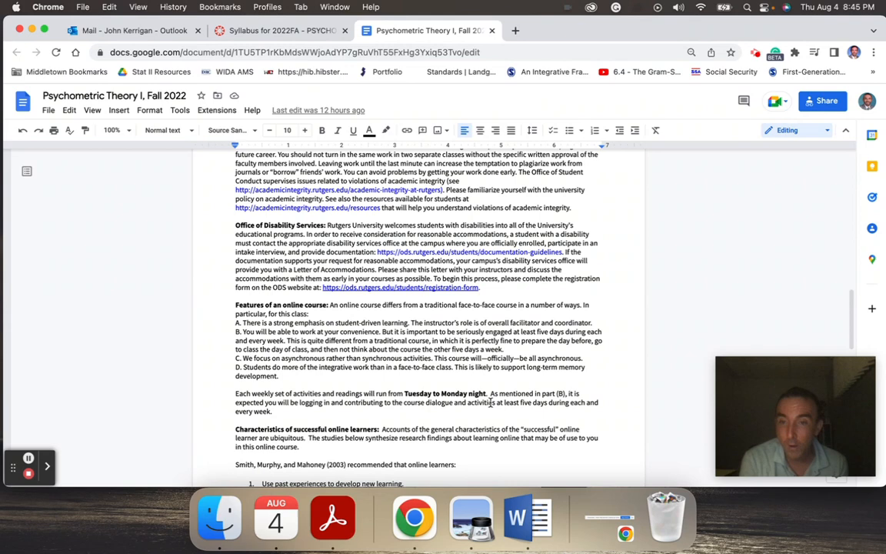
pyautogui.scroll(-3)
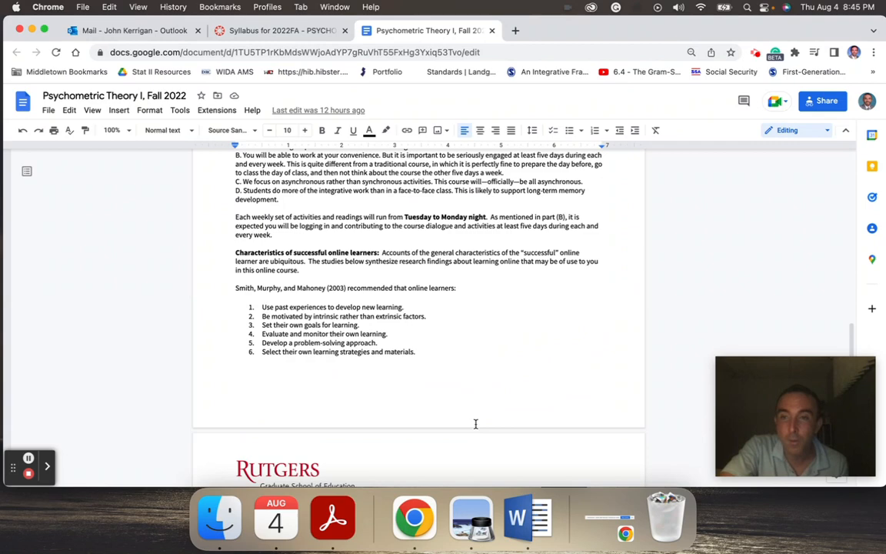
pyautogui.scroll(-3)
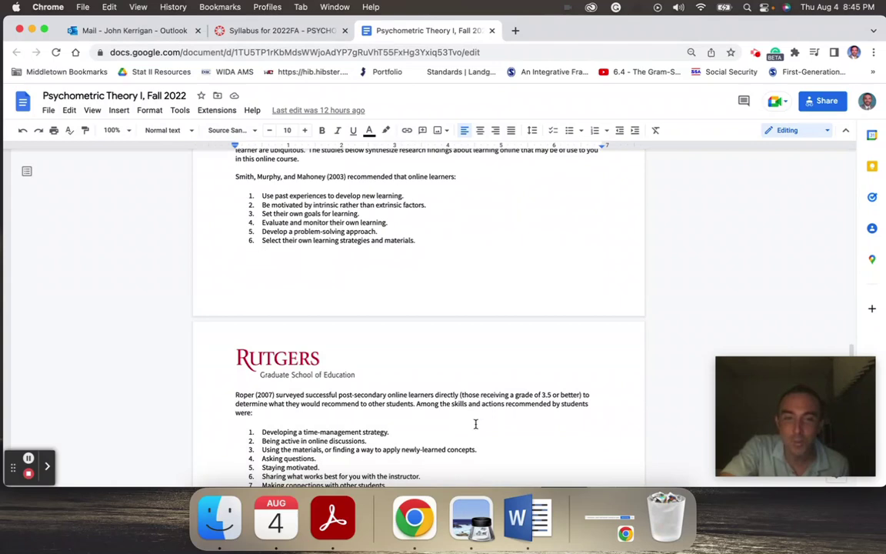
pyautogui.scroll(-3)
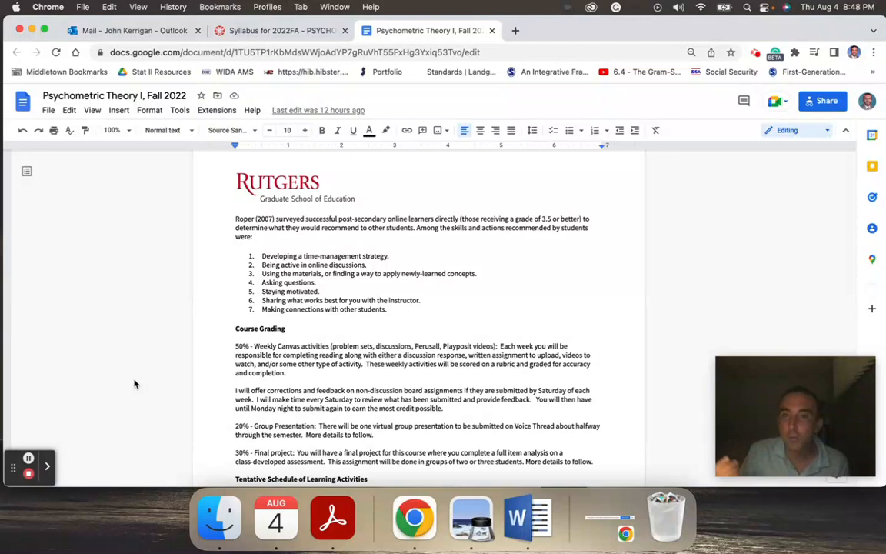
pyautogui.scroll(-3)
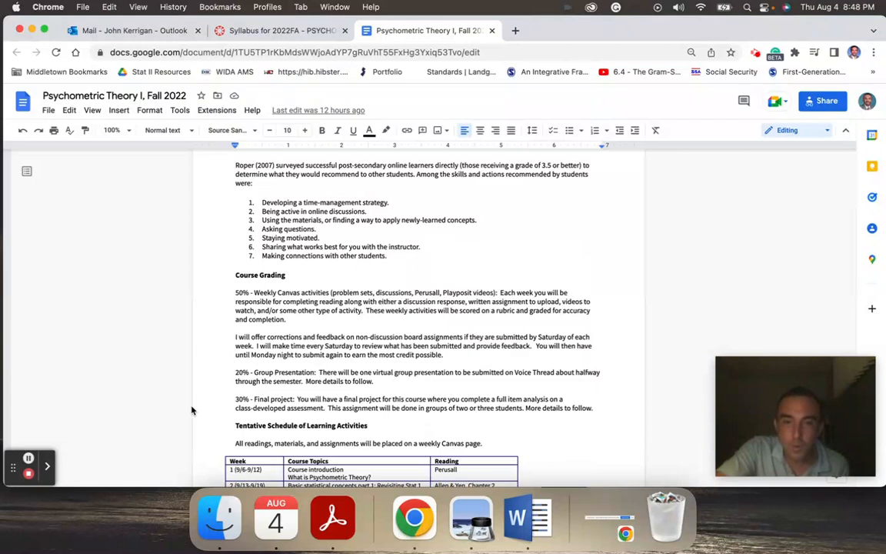
pyautogui.scroll(-3)
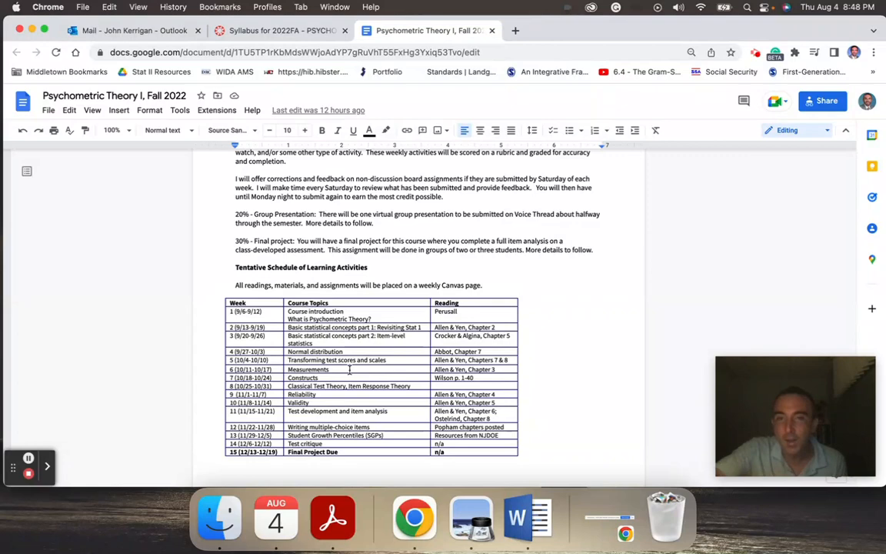
pyautogui.scroll(-3)
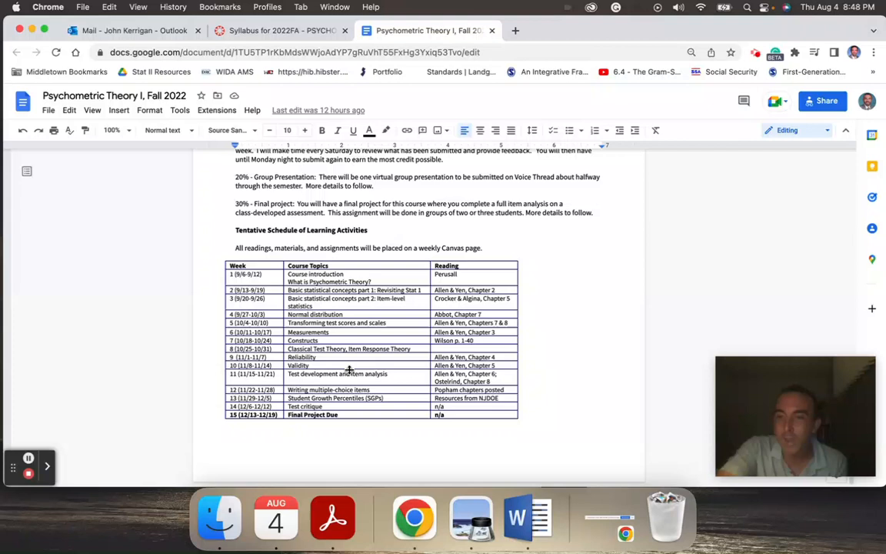